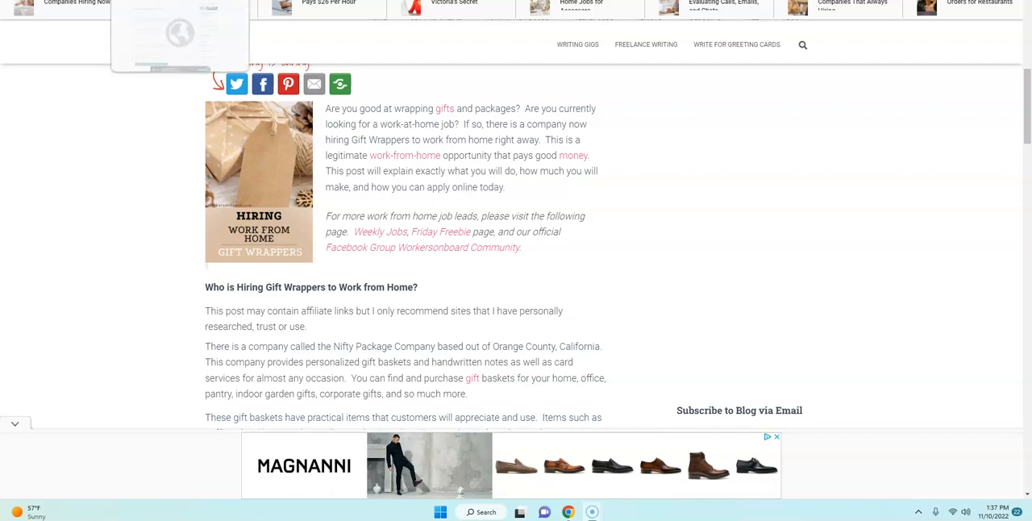
- Scroll down the Workersonboard post about Nifty Package Co hiring gift wrappers
scroll(down, 3)
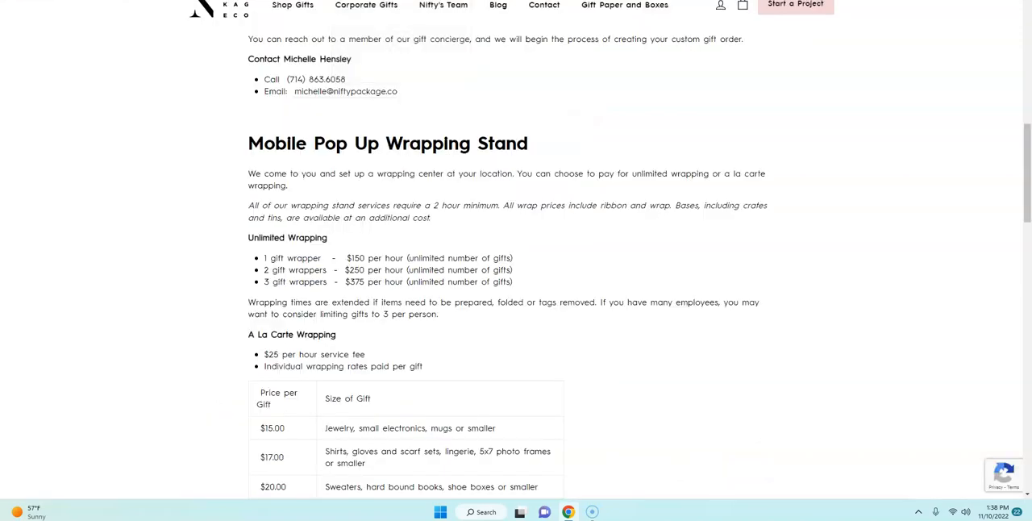
scroll(down, 3)
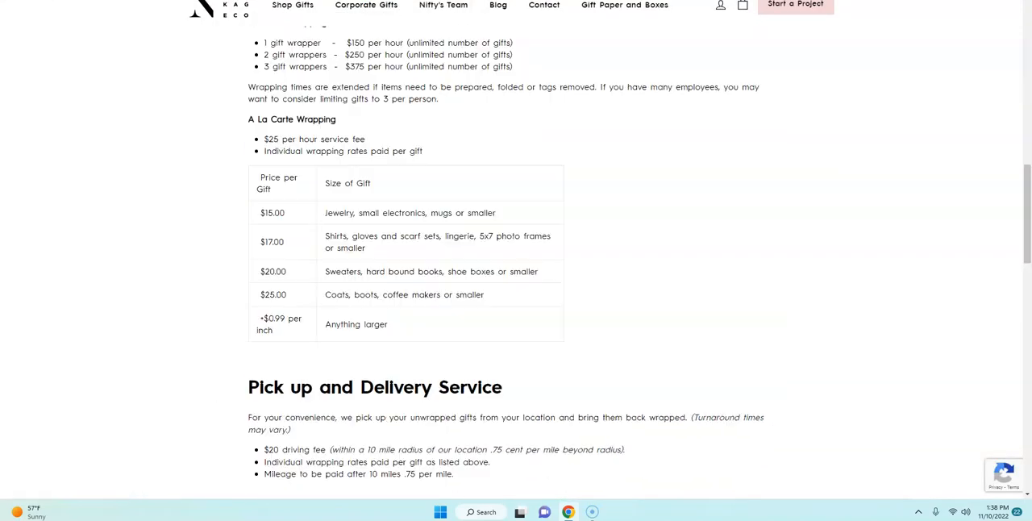
click(292, 6)
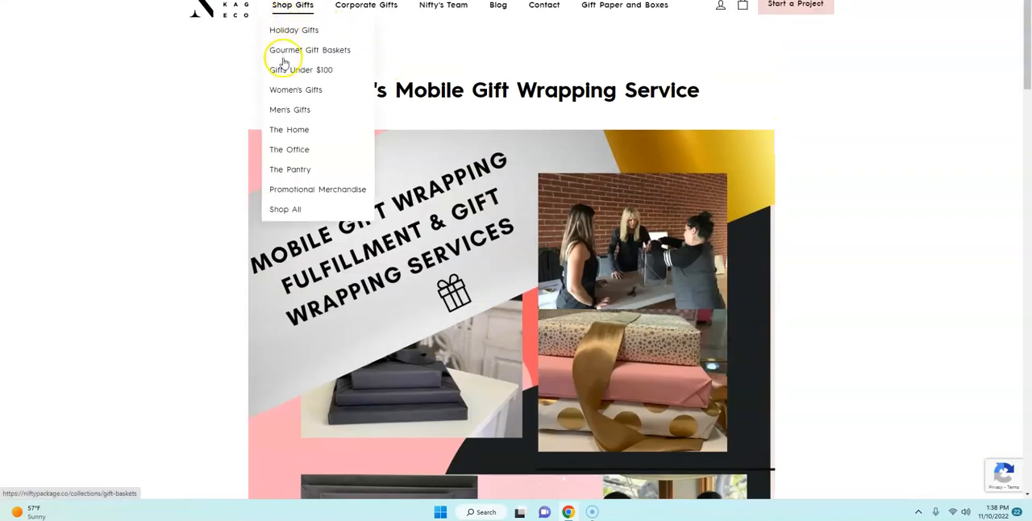
mouse_move(283, 86)
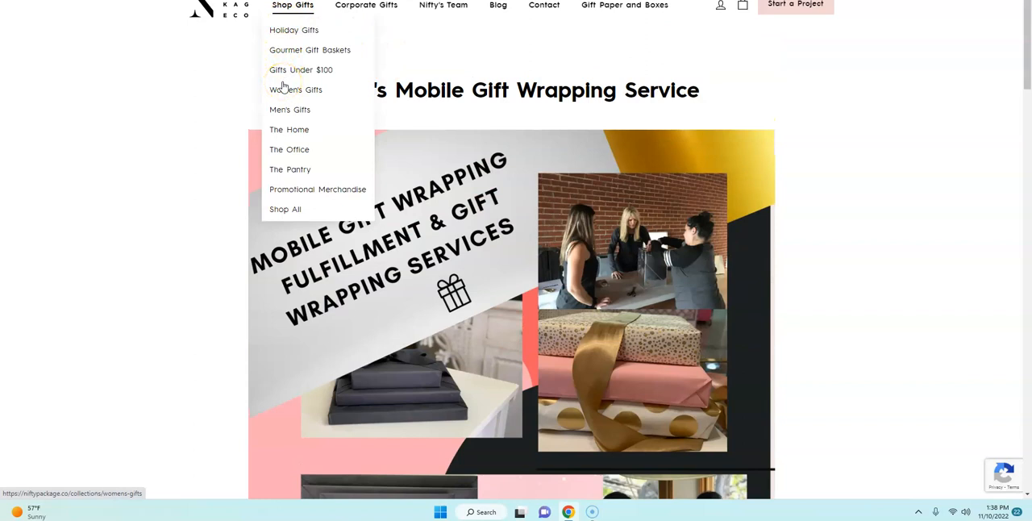
mouse_move(312, 173)
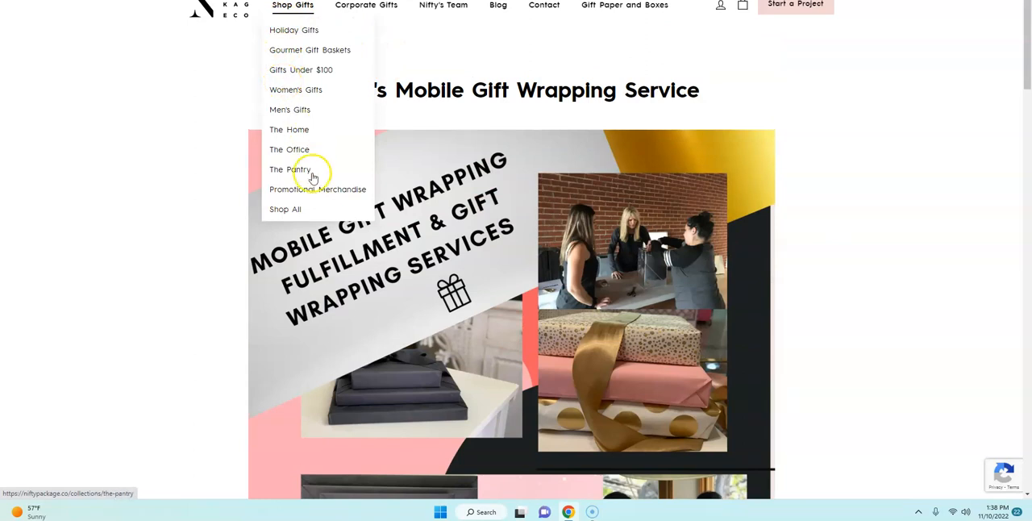
mouse_move(296, 89)
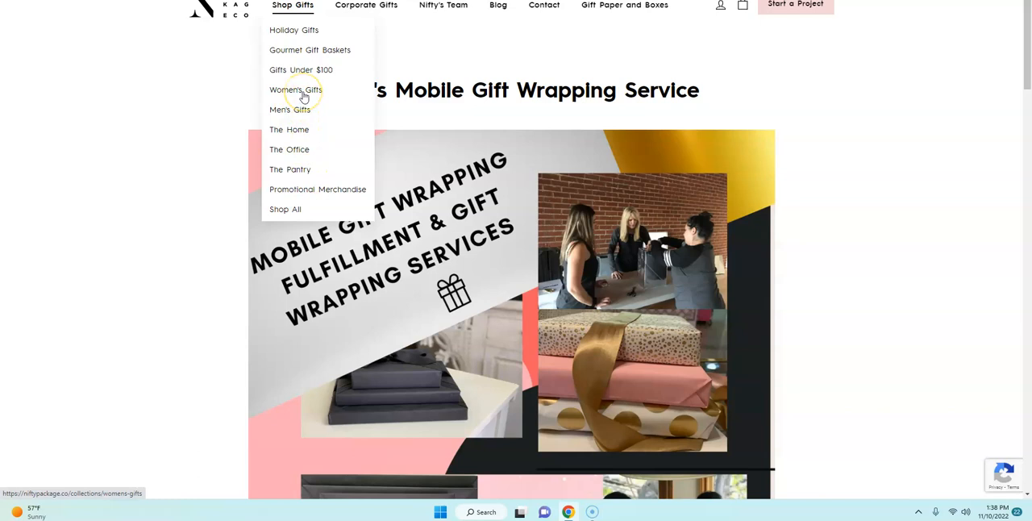
mouse_move(316, 62)
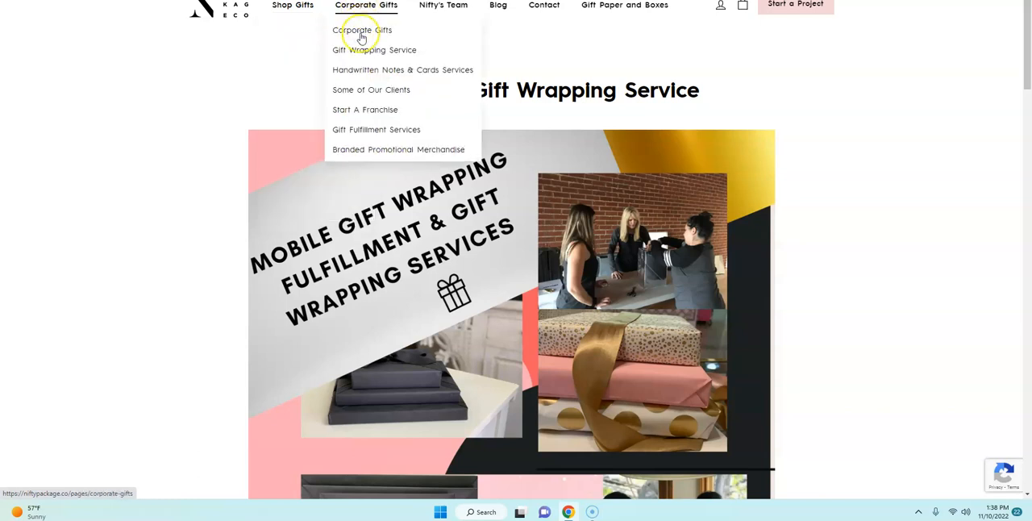
mouse_move(362, 50)
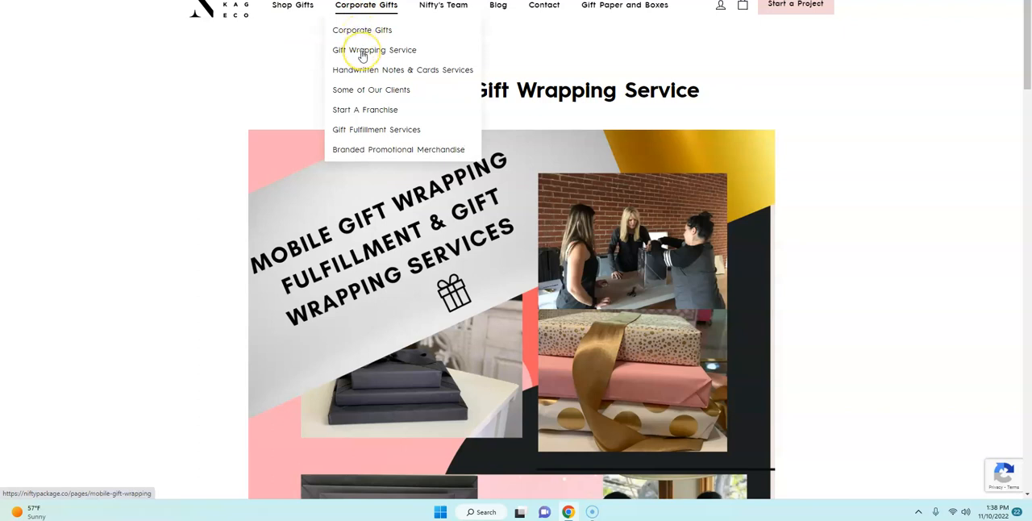
mouse_move(365, 69)
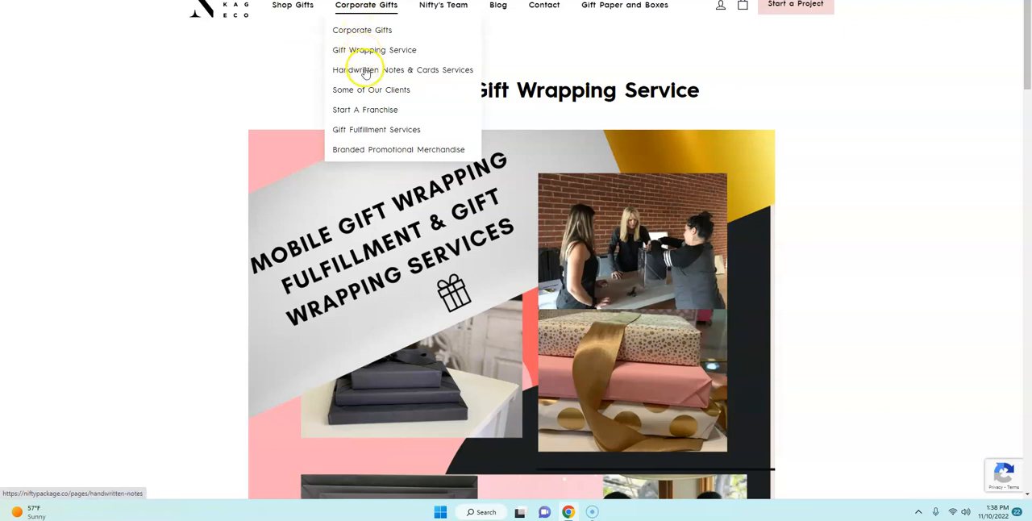
mouse_move(385, 50)
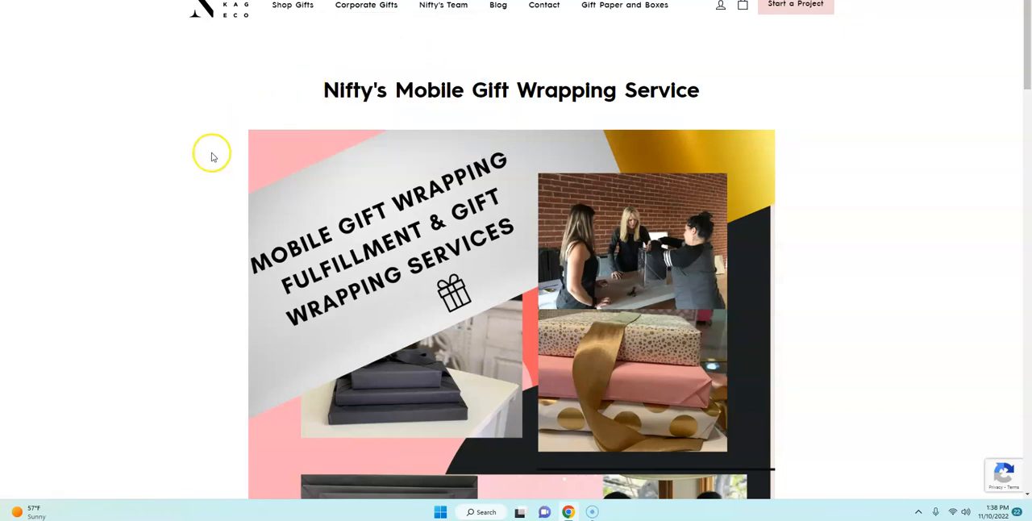
- Scroll through the mobile wrapping service pricing and footer contacts
scroll(down, 3)
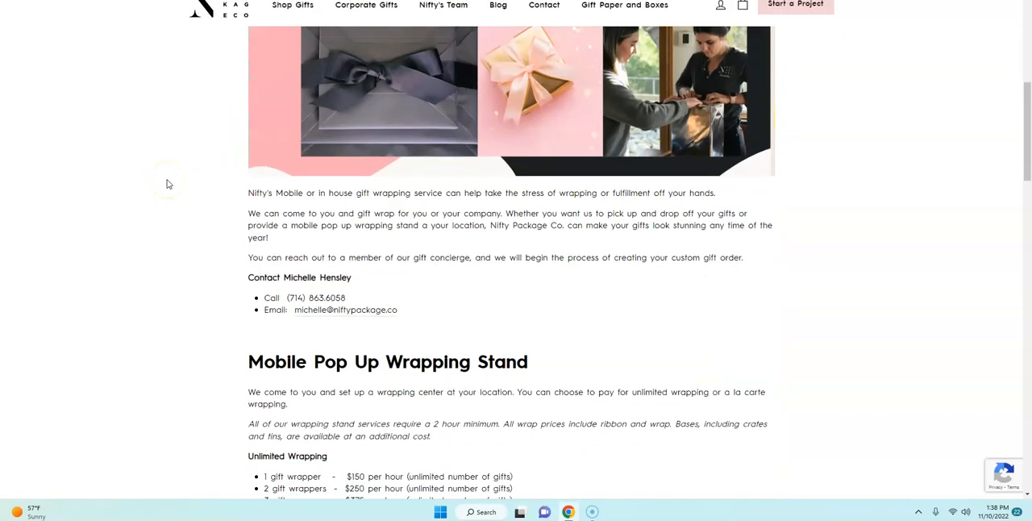
scroll(down, 3)
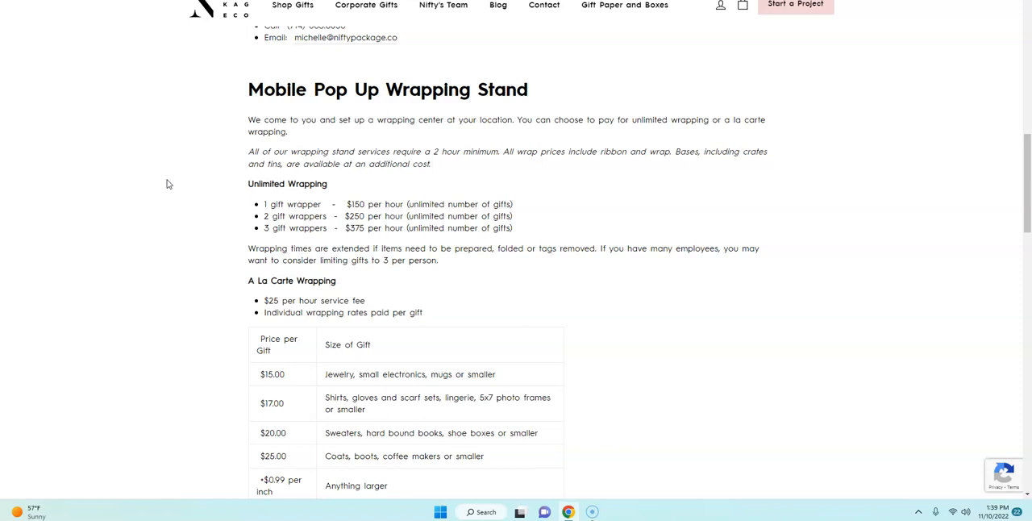
scroll(down, 3)
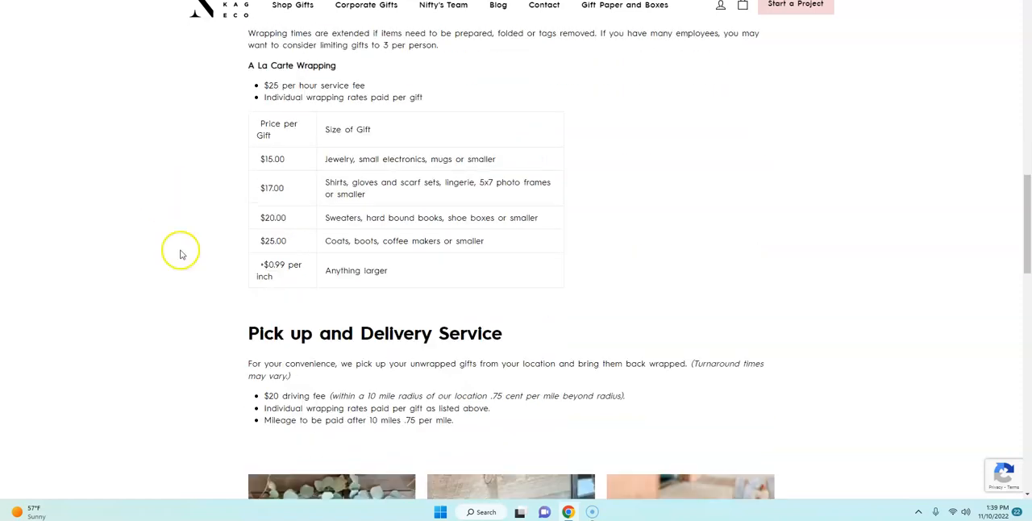
mouse_move(173, 345)
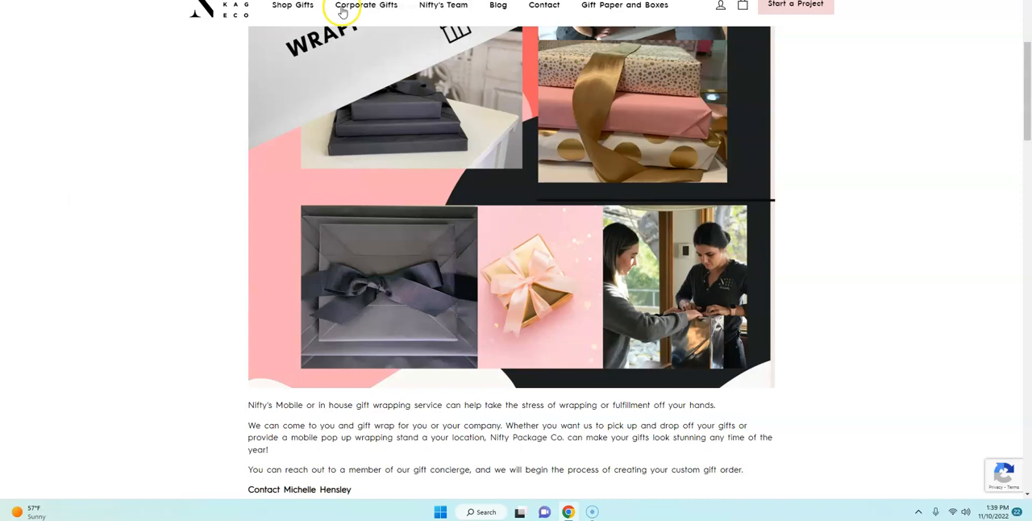
- Go through the Corporate Gifts menu to the Seasonal Gift Wrapper job listing
click(366, 7)
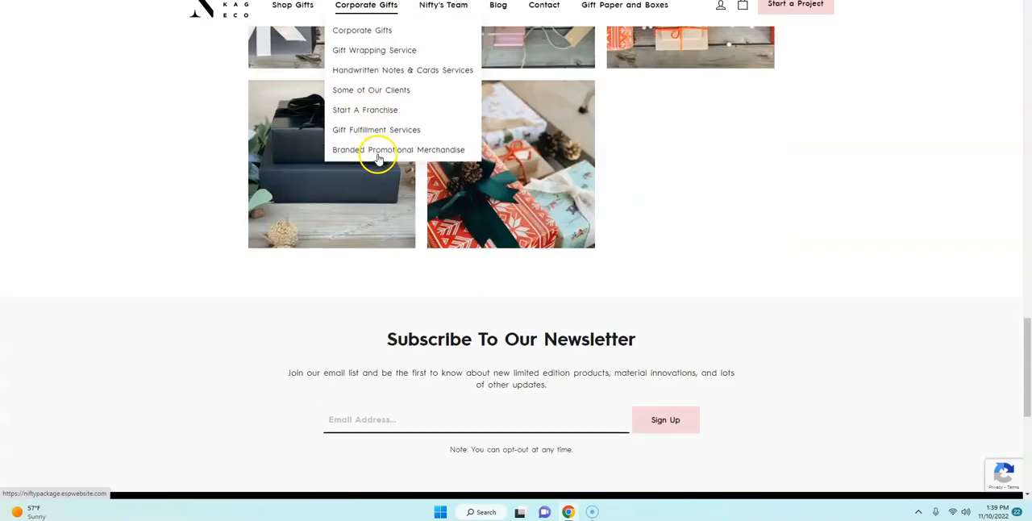
scroll(down, 3)
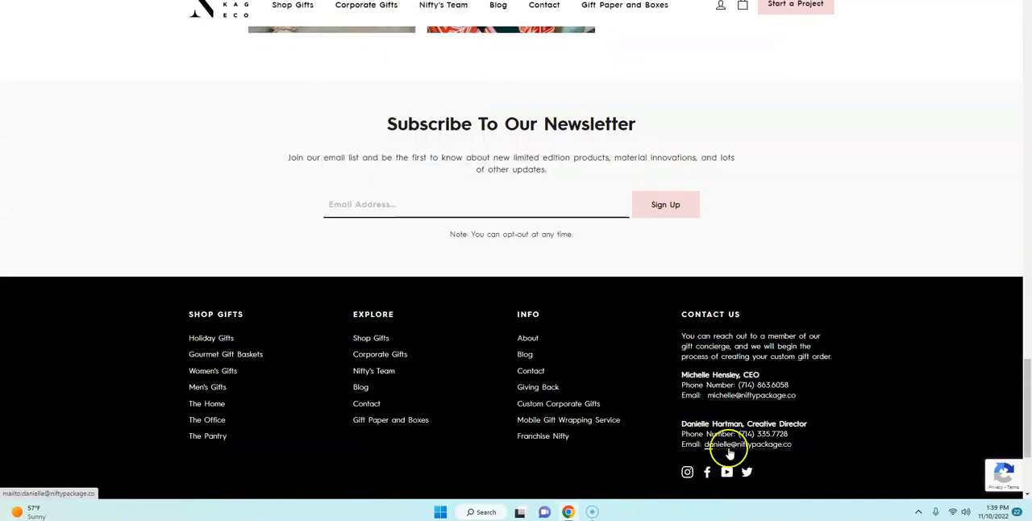
click(725, 444)
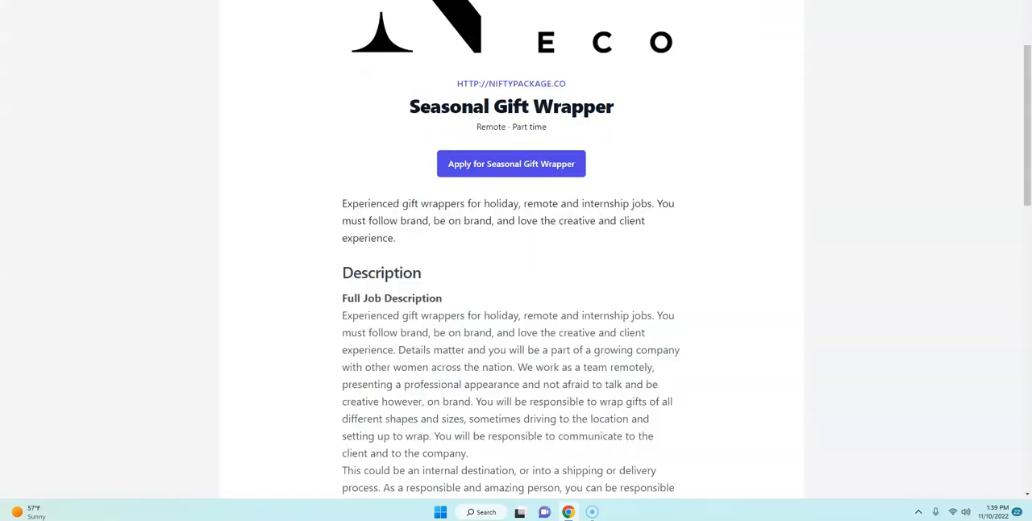
- Scroll the Seasonal Gift Wrapper listing down to its duties, education and experience requirements
scroll(down, 3)
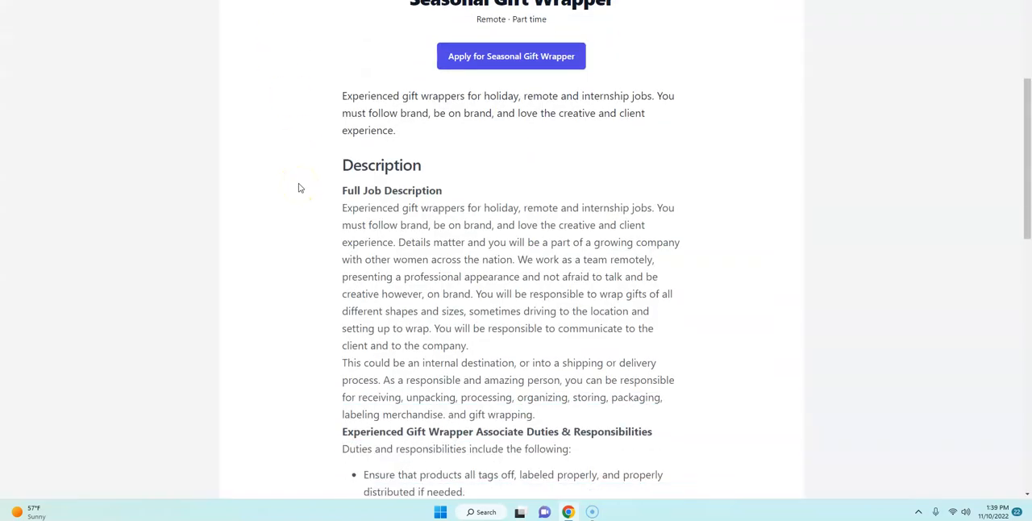
scroll(up, 3)
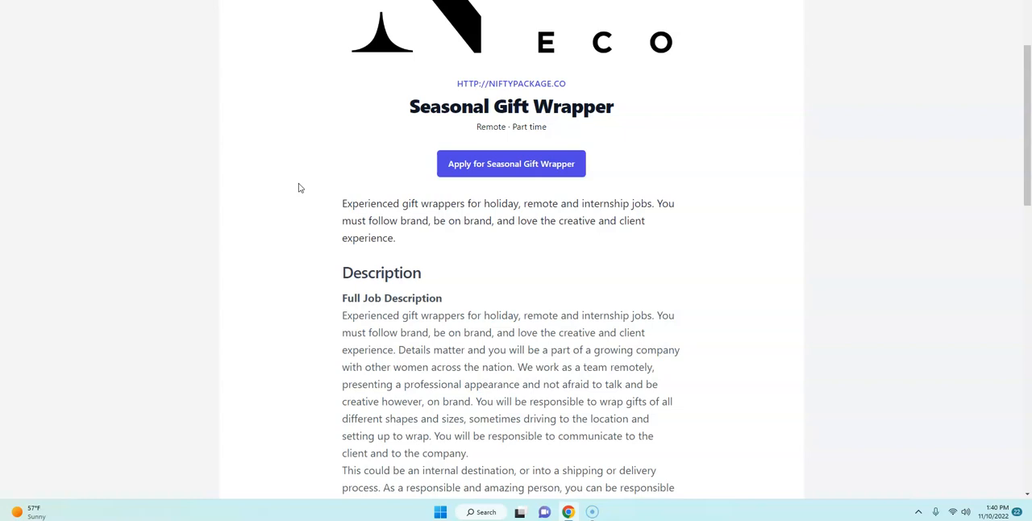
scroll(down, 3)
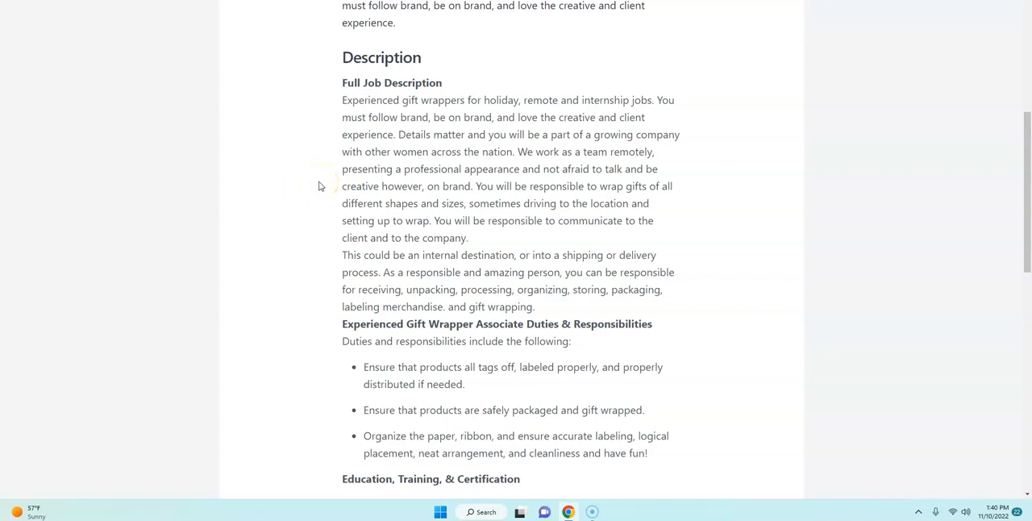
scroll(down, 3)
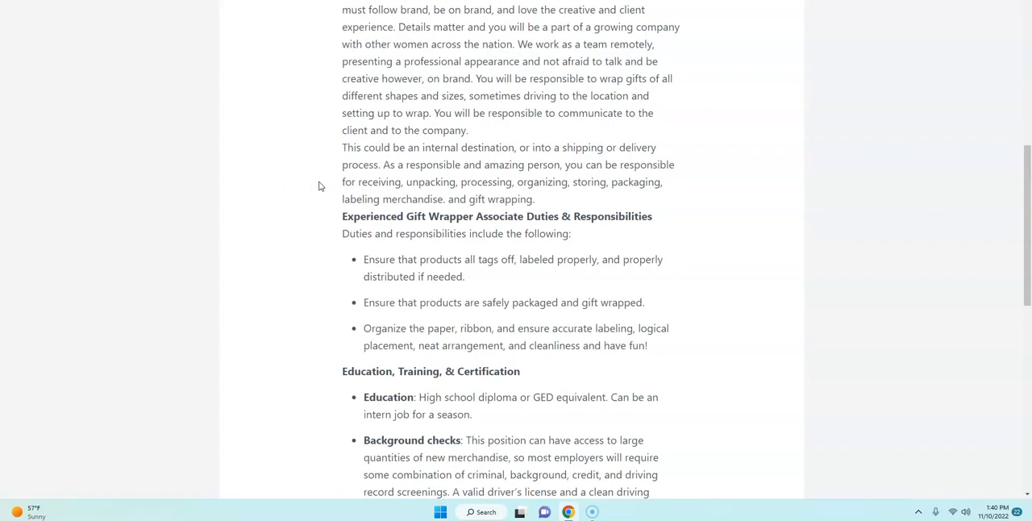
scroll(down, 3)
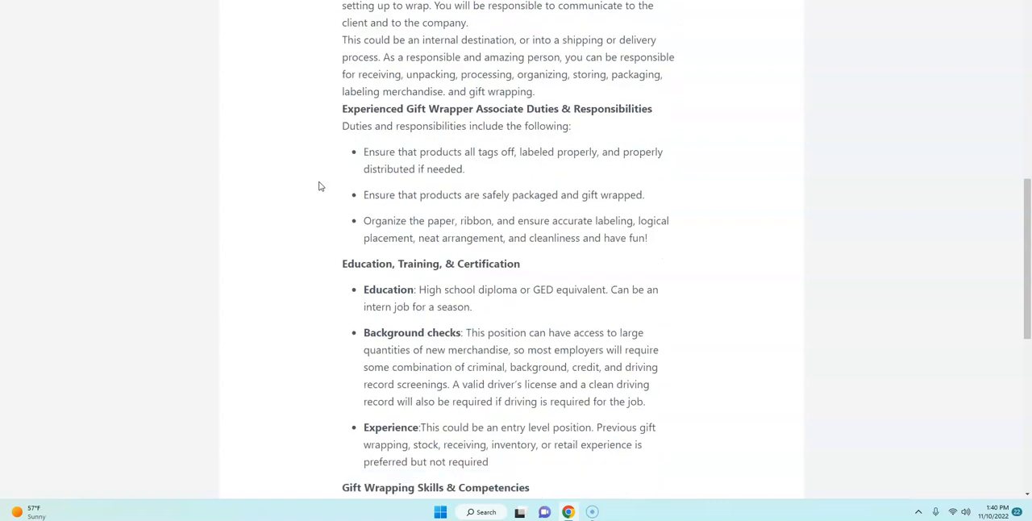
mouse_move(655, 90)
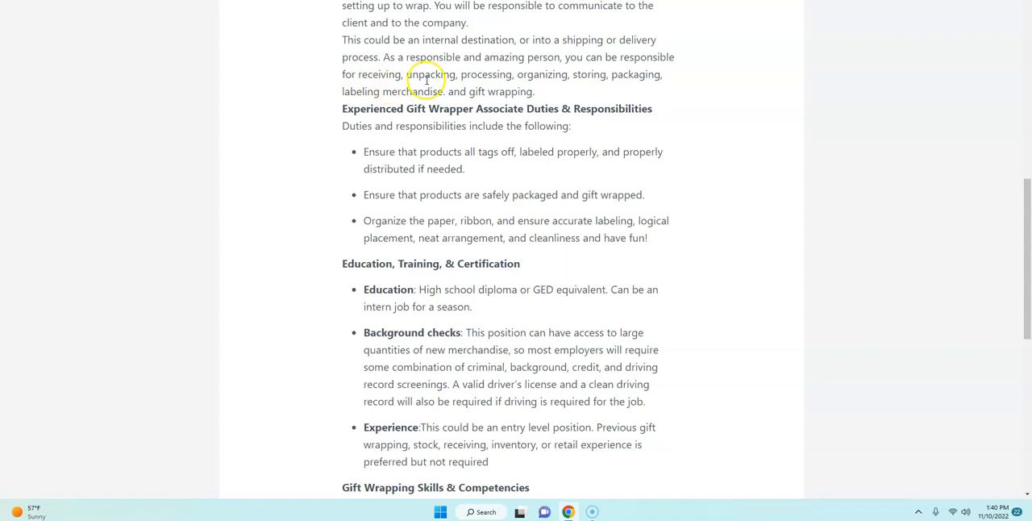
mouse_move(627, 78)
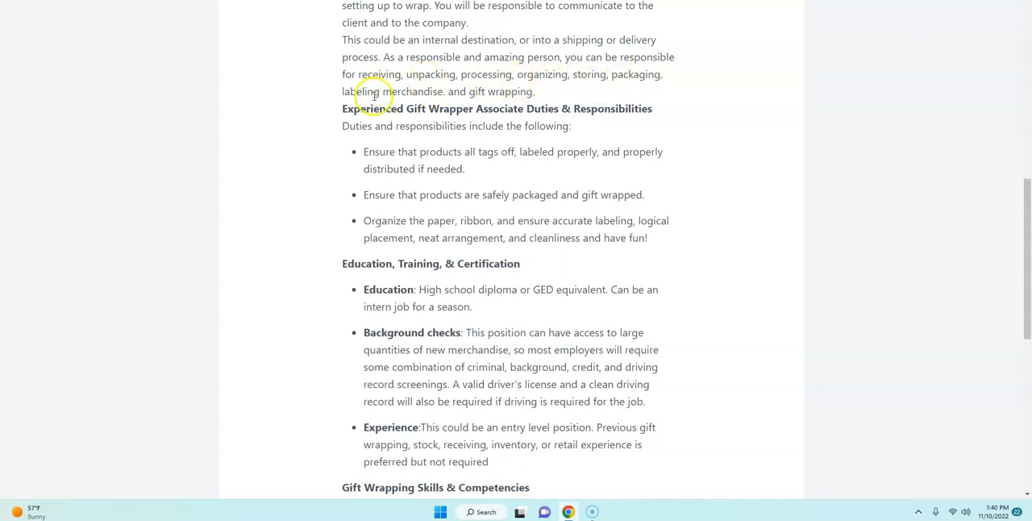
mouse_move(424, 105)
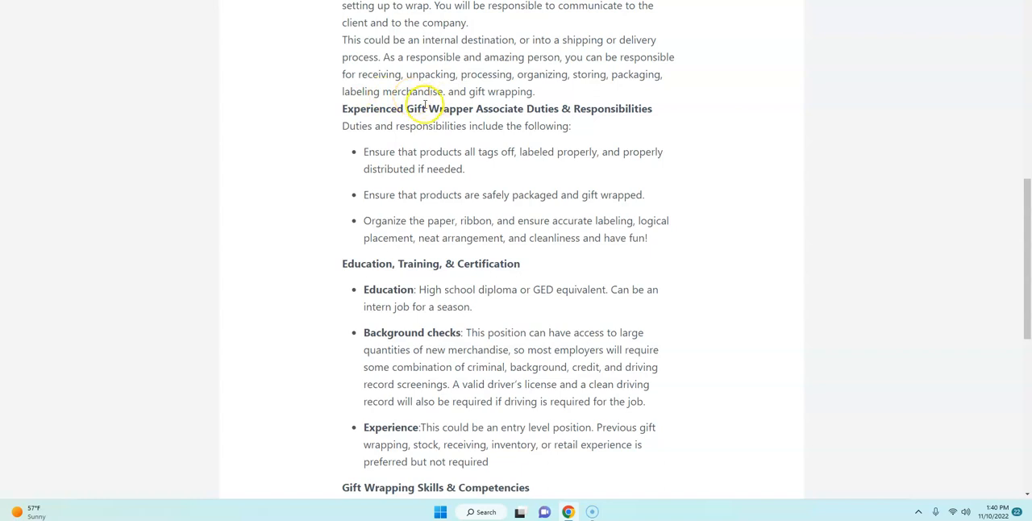
mouse_move(599, 274)
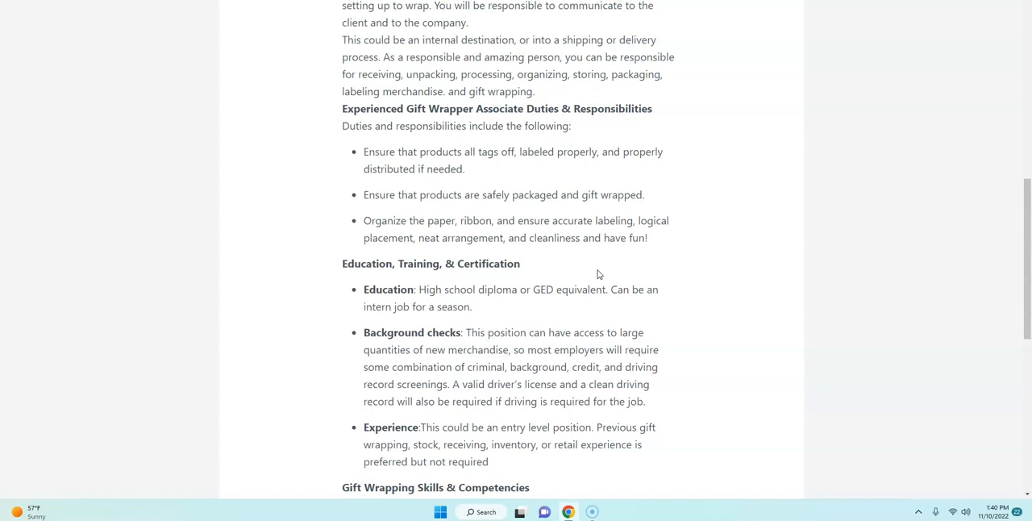
scroll(down, 3)
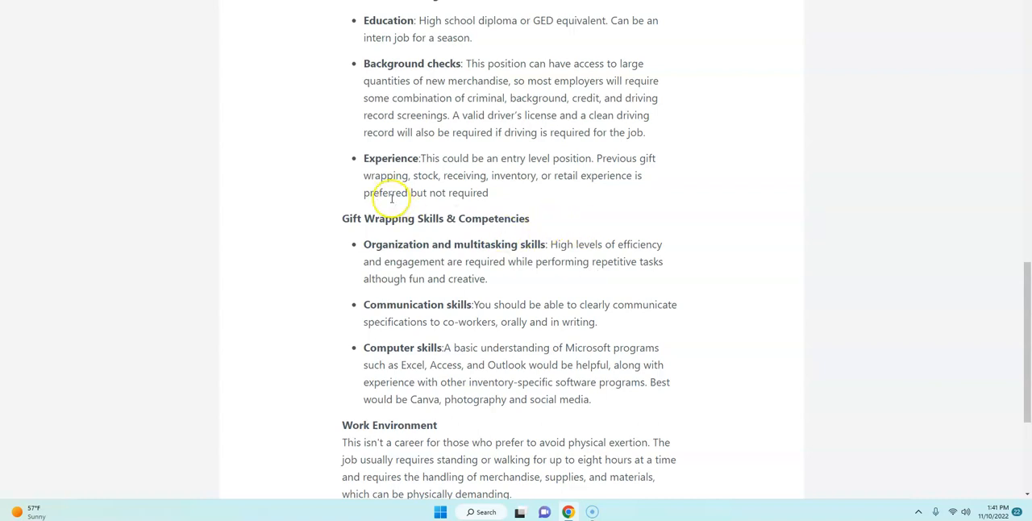
mouse_move(668, 244)
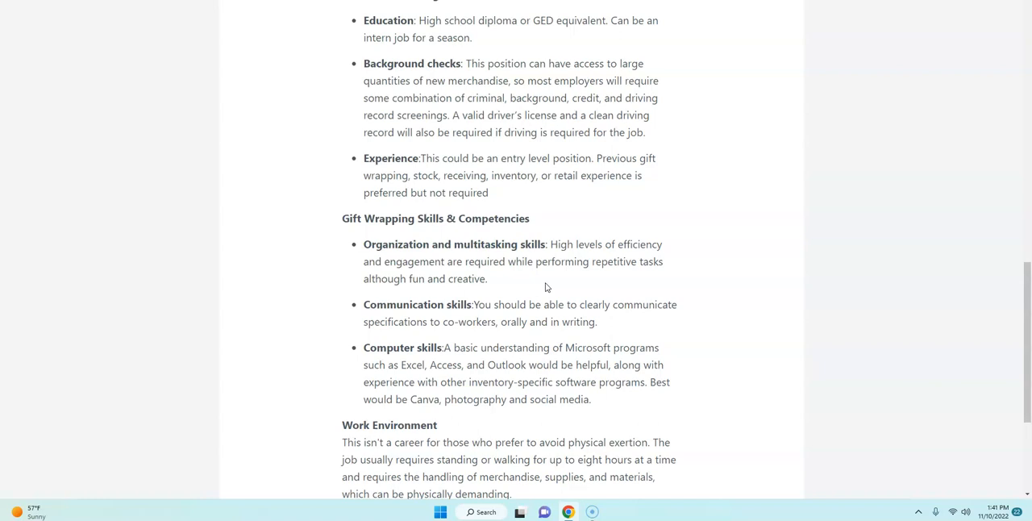
click(458, 348)
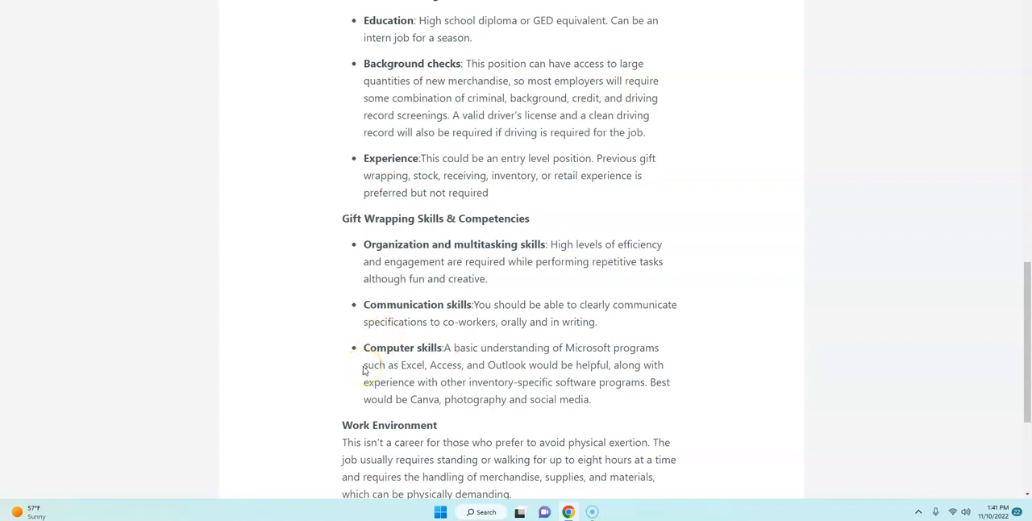
scroll(up, 3)
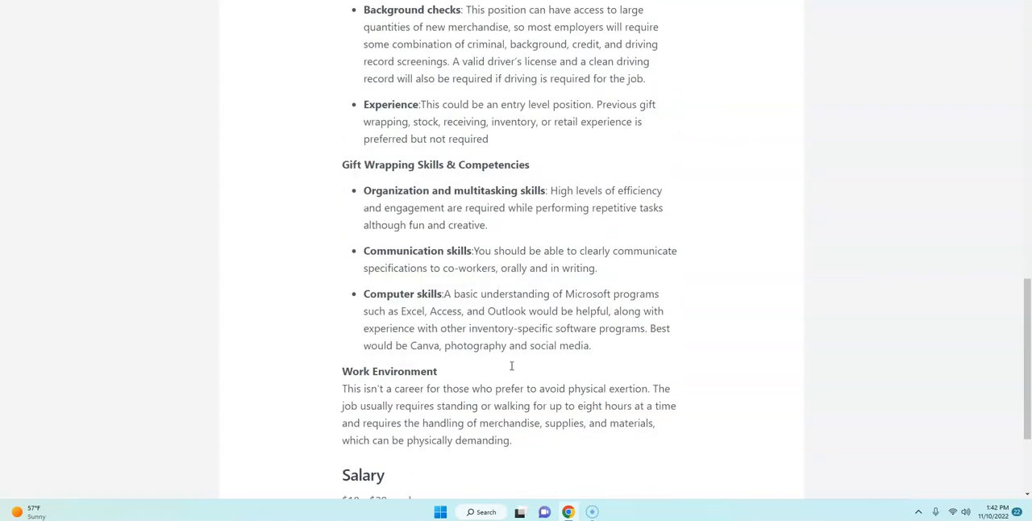
scroll(down, 3)
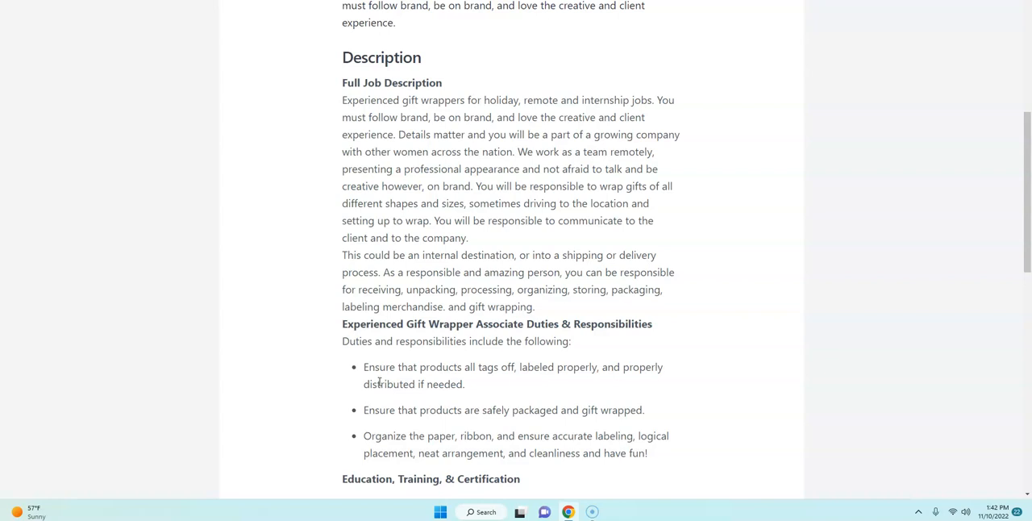
- Scroll the Workersonboard post to the job duties, who can apply and how to apply sections
scroll(up, 3)
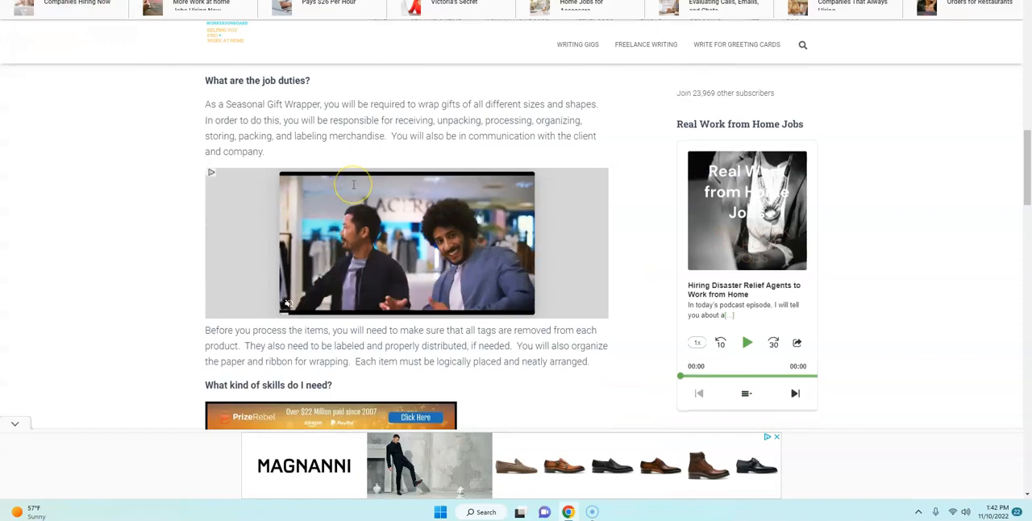
scroll(down, 3)
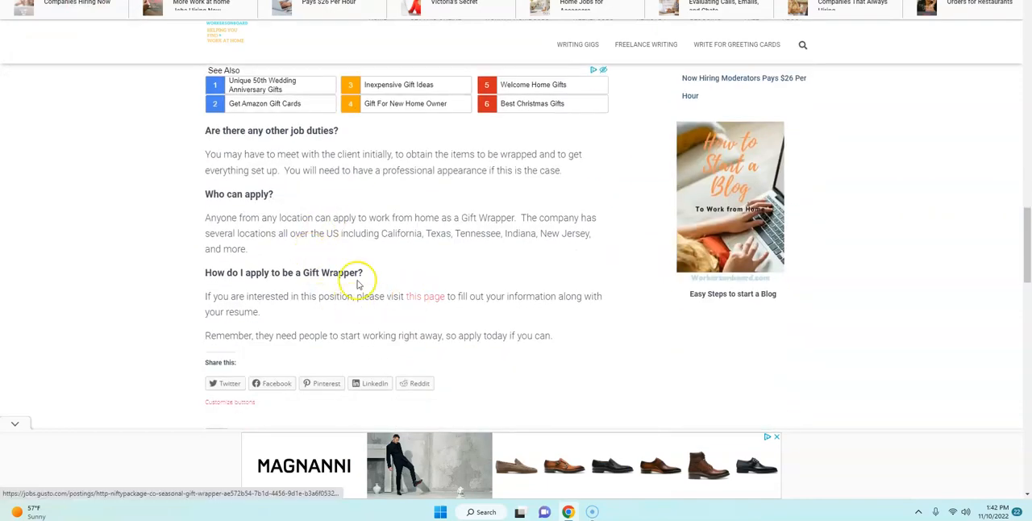
mouse_move(224, 211)
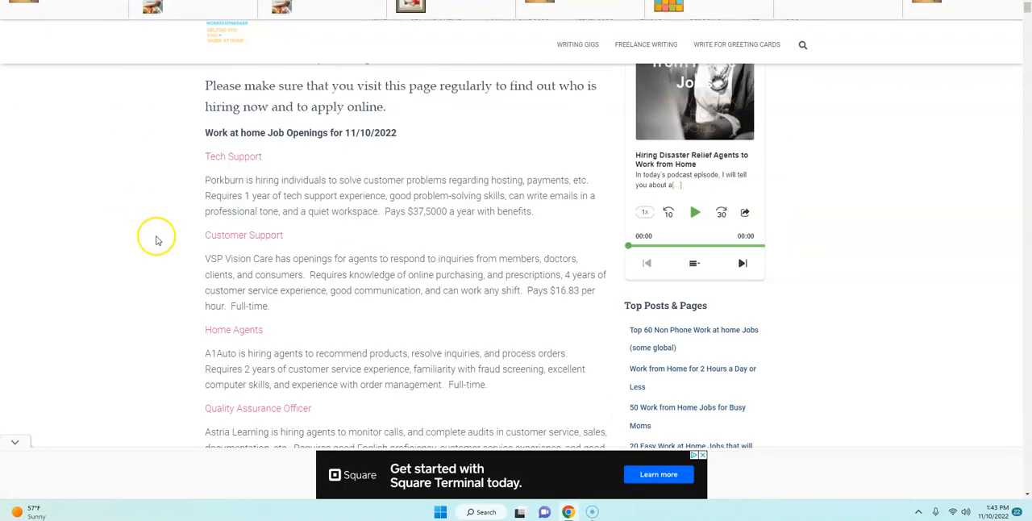
mouse_move(242, 246)
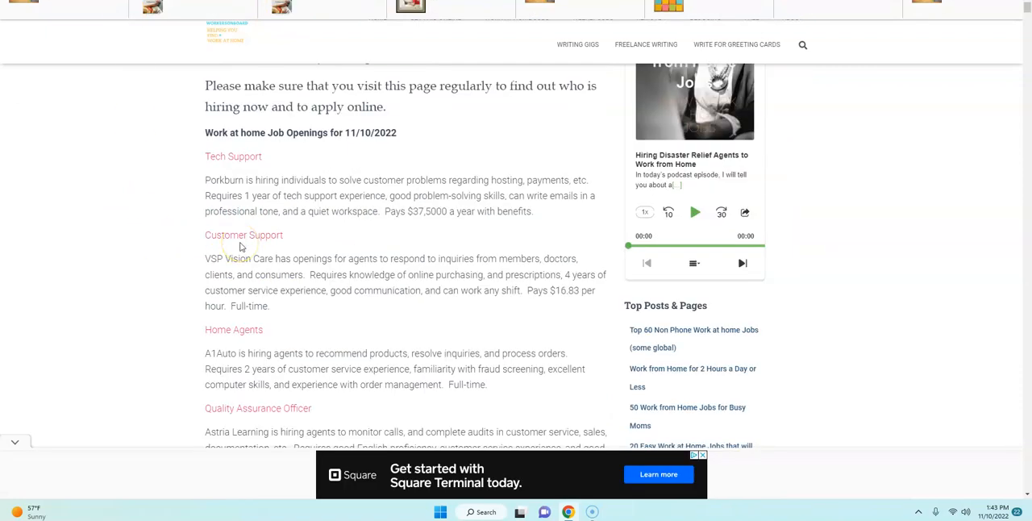
mouse_move(414, 242)
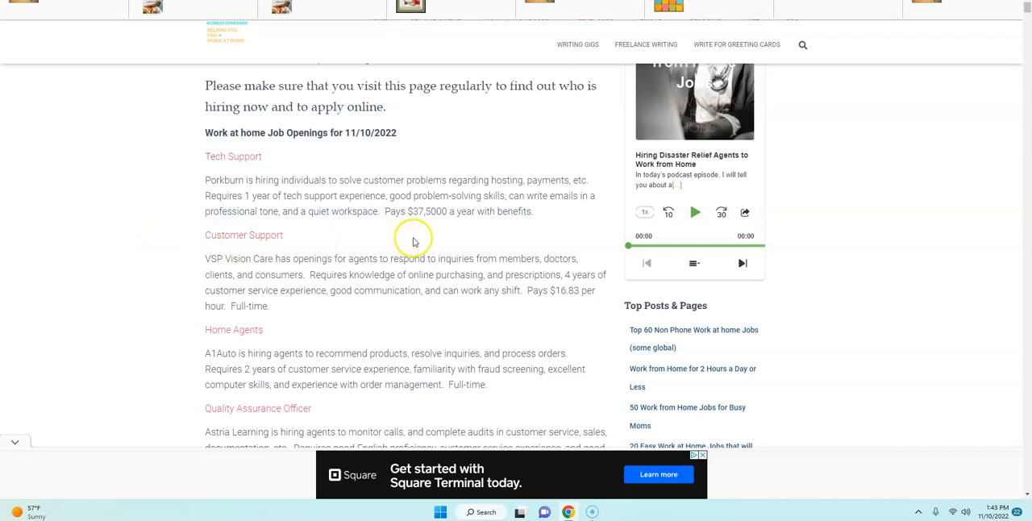
mouse_move(450, 231)
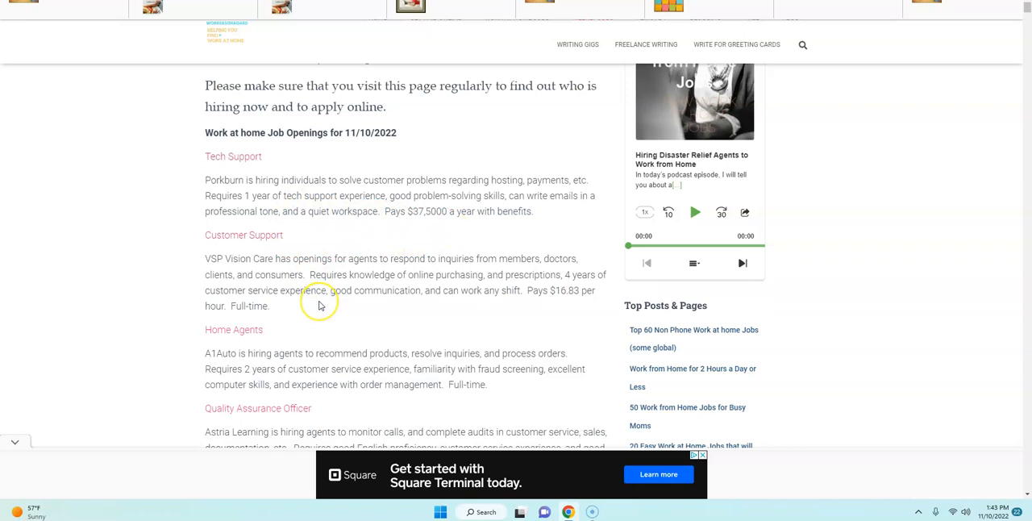
- Browse the 11/10/2022 work-at-home openings from Tech Support down to Mystery Shoppers
scroll(down, 3)
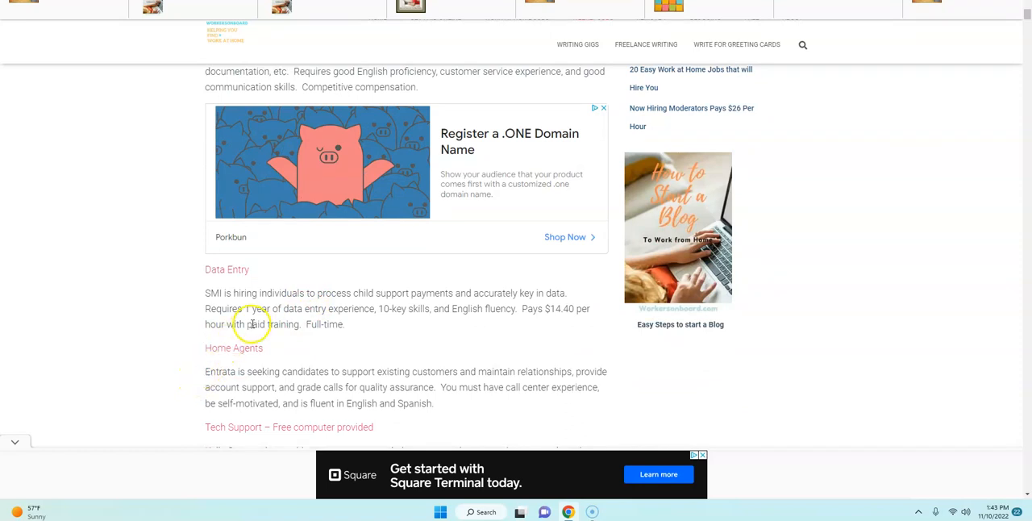
mouse_move(385, 337)
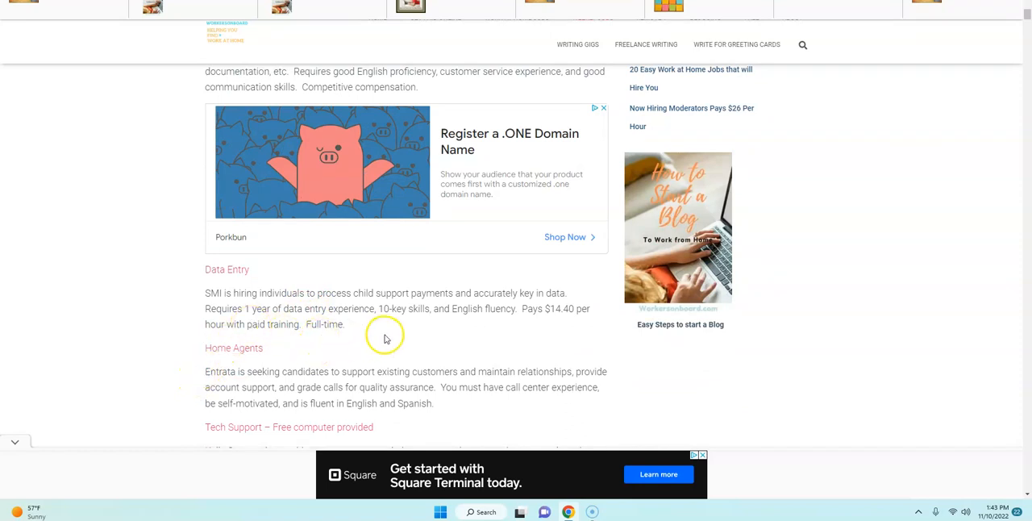
mouse_move(552, 321)
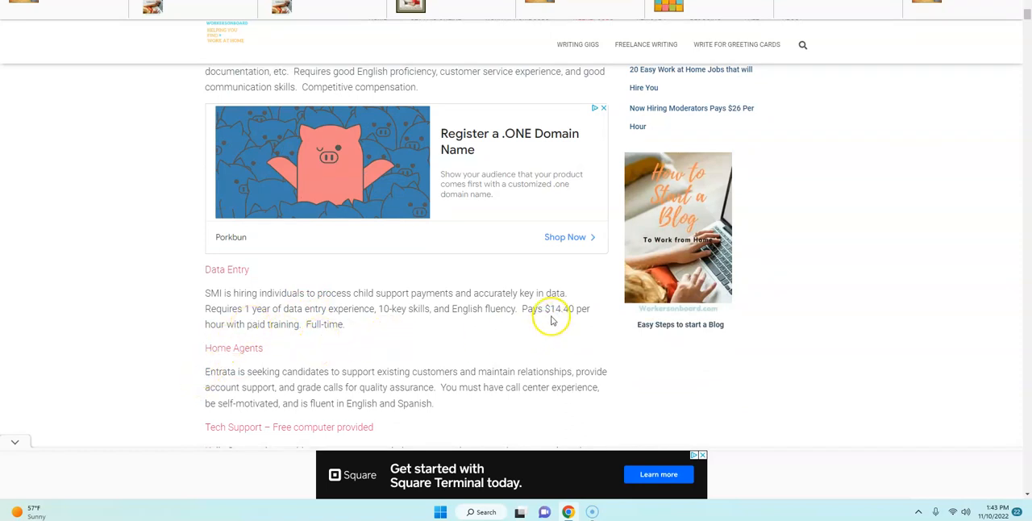
scroll(down, 3)
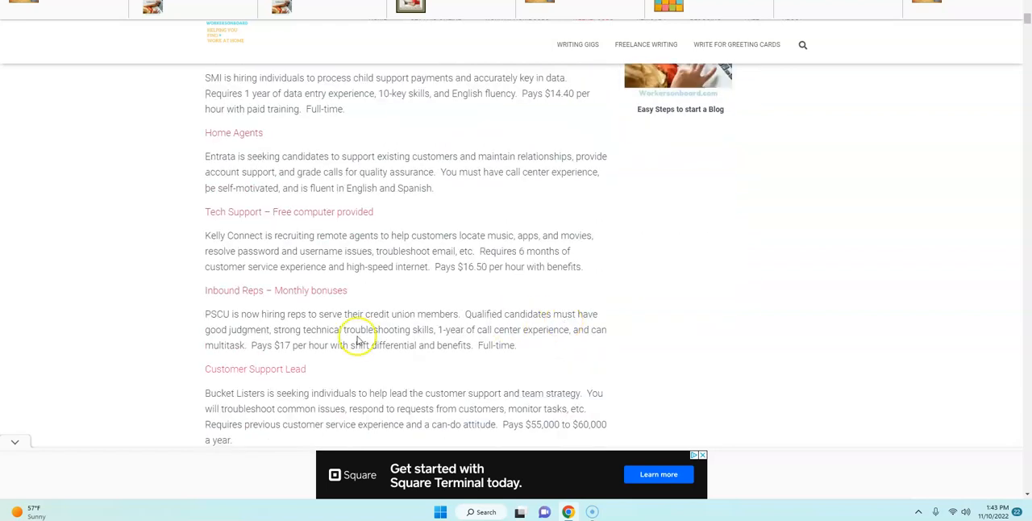
scroll(down, 3)
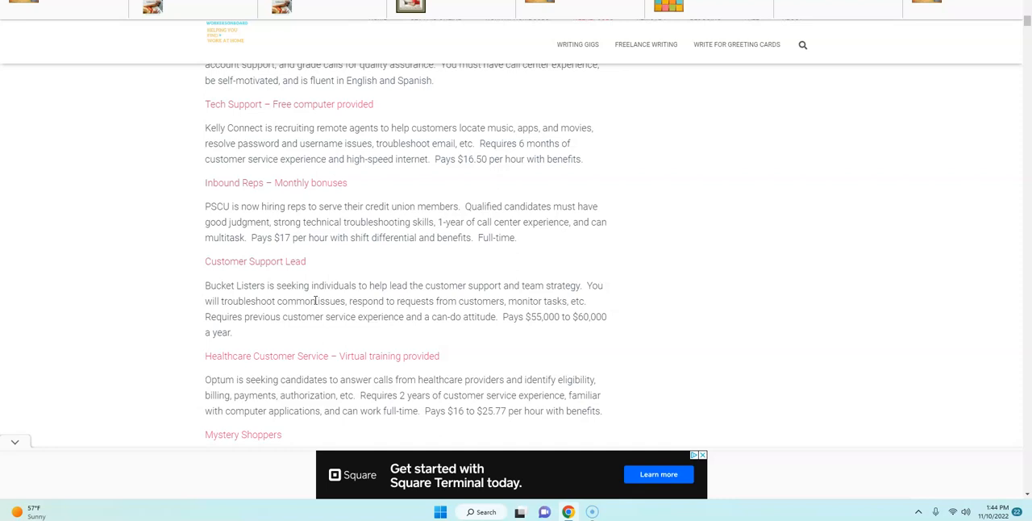
scroll(down, 3)
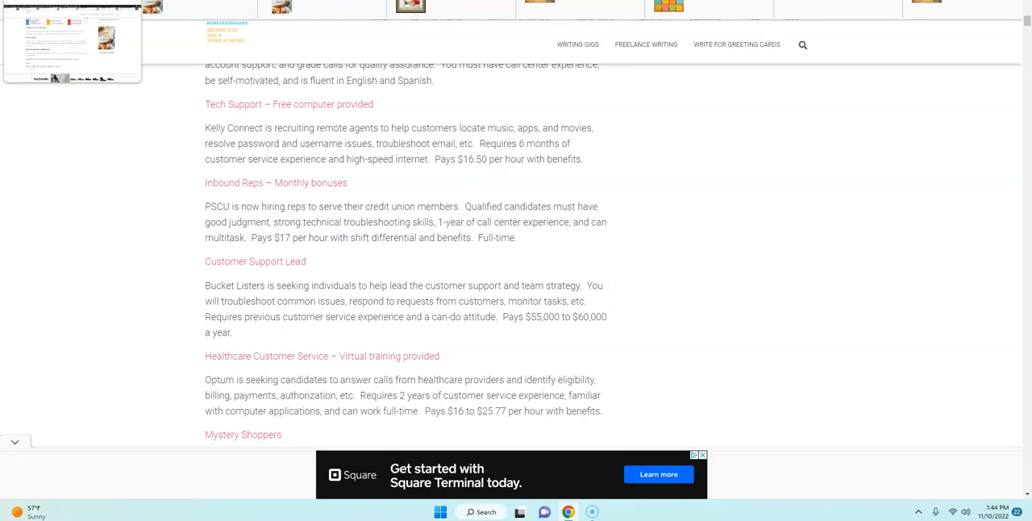
scroll(down, 3)
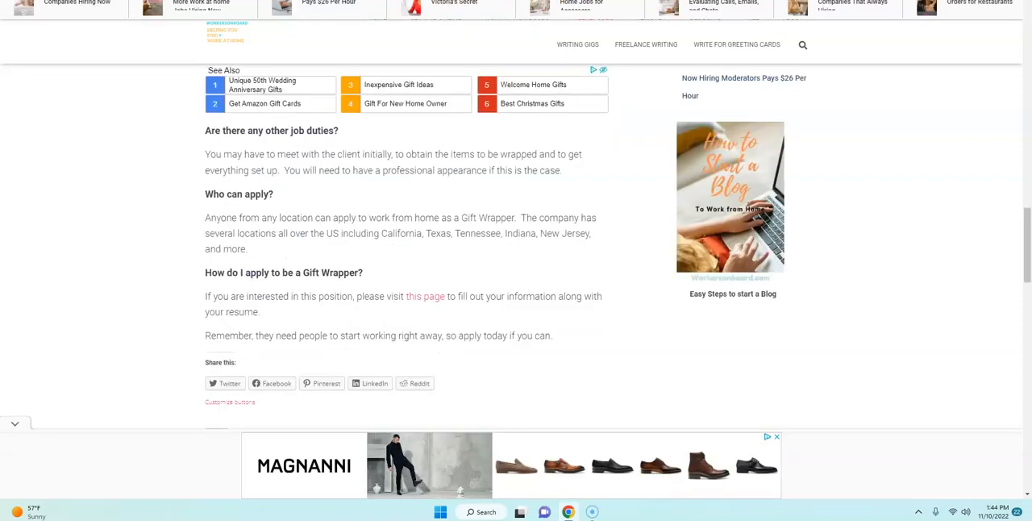